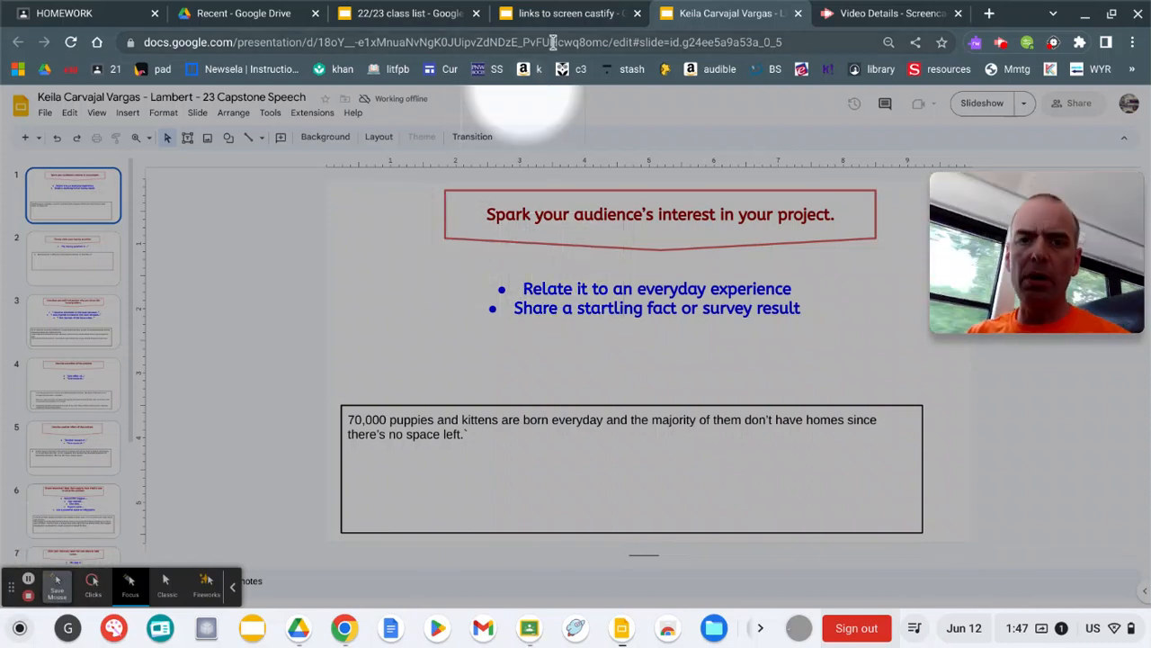
# Switch to the 'links to screen castify' presentation showing the class list table.
pyautogui.click(566, 12)
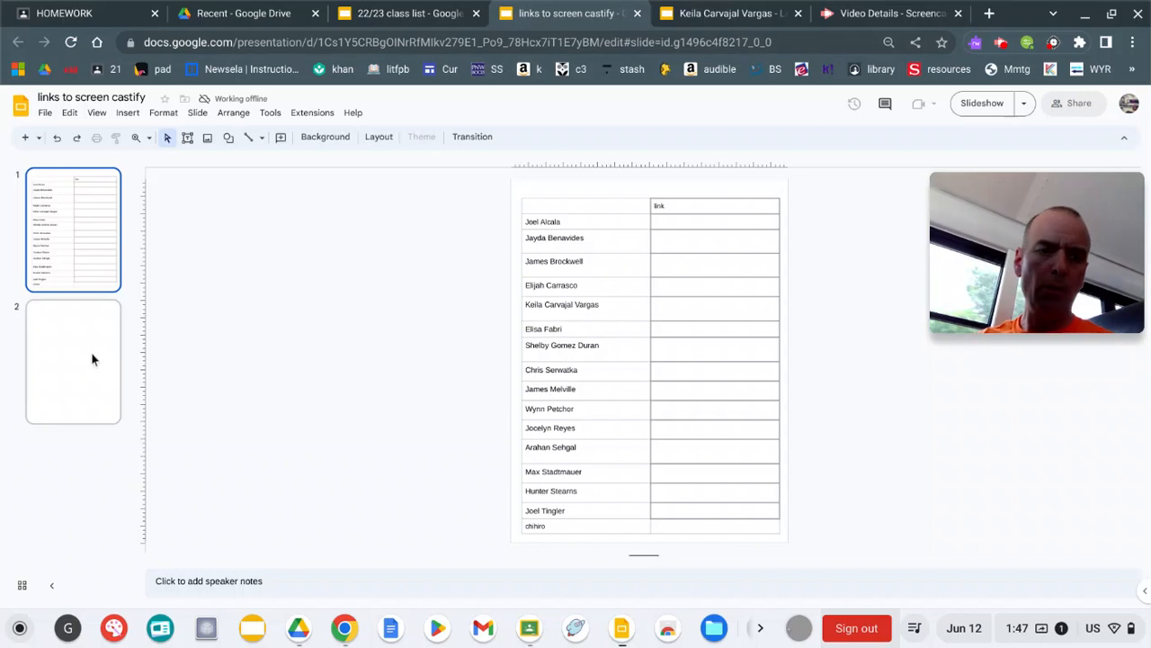
# Place the 'hw video' watch-page screenshot on slide 2, then return to the HOMEWORK classwork page.
pyautogui.click(73, 360)
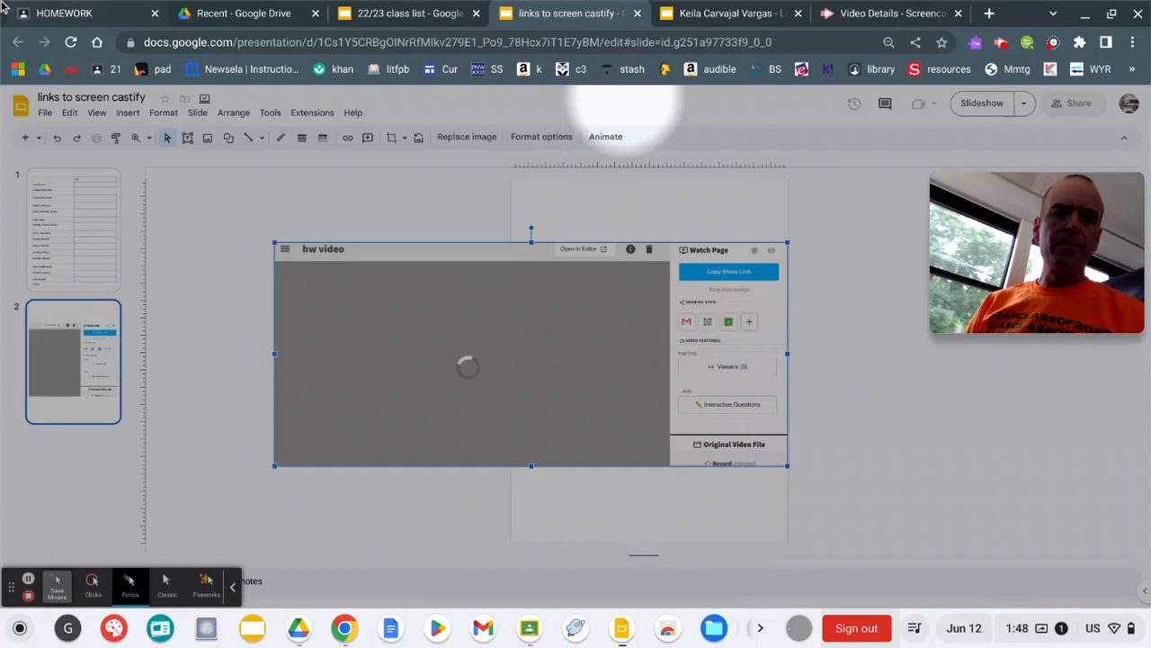
pyautogui.click(63, 13)
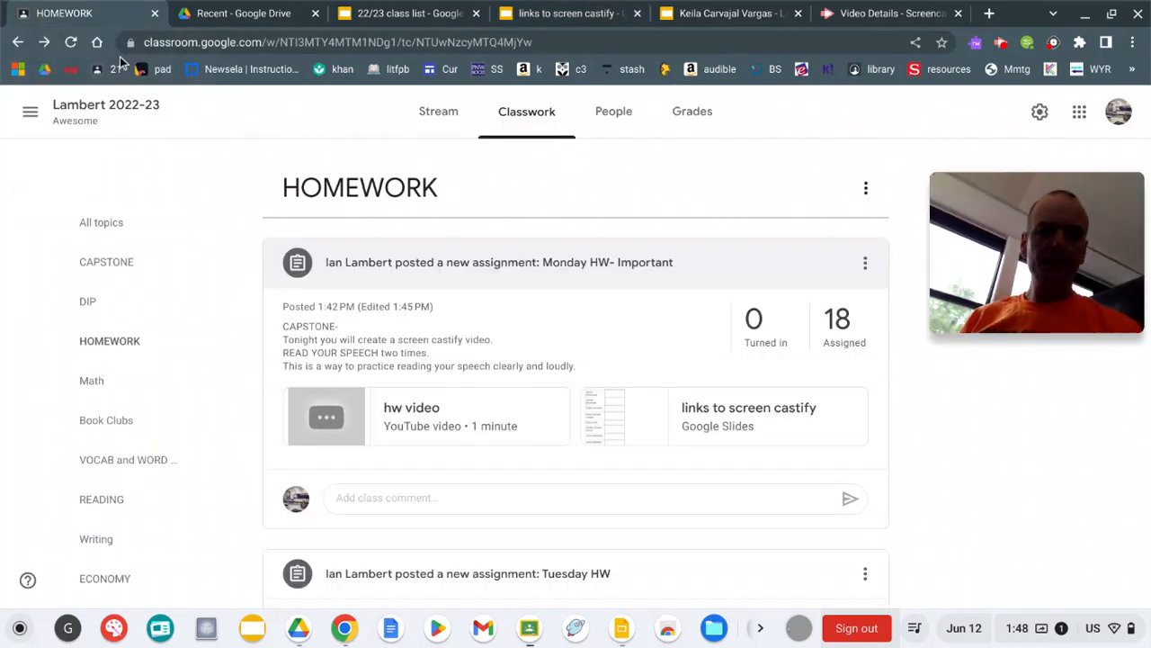